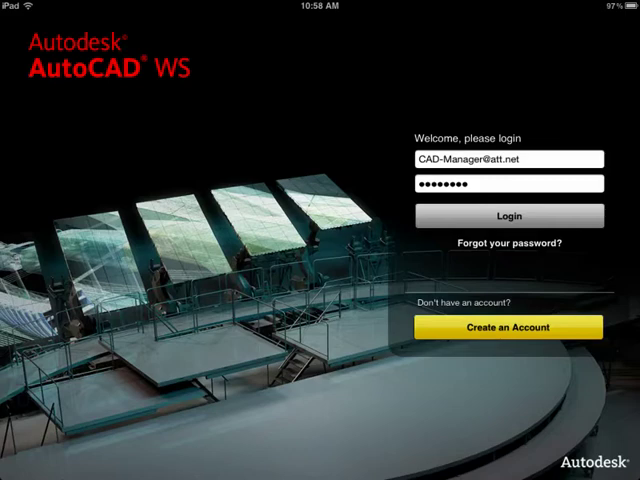
Log in to AutoCAD WS with the username and password already filled in
click(512, 216)
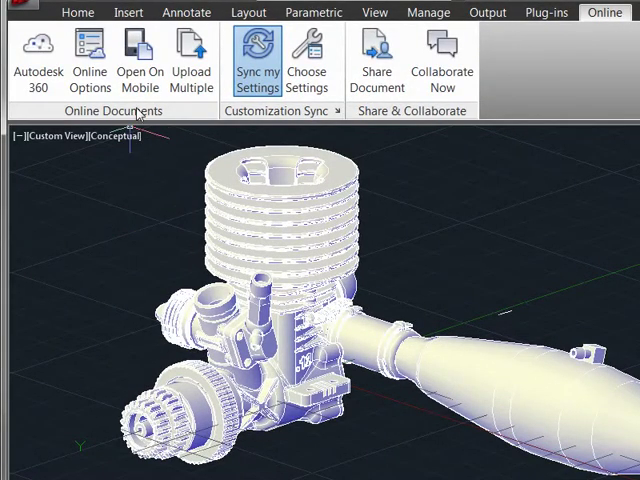
mouse_move(140, 60)
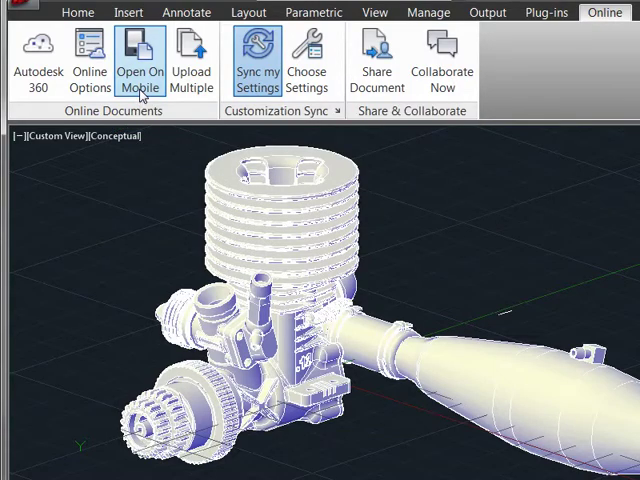
Send the engine model drawing to mobile via Open On Mobile on the Online ribbon
click(140, 60)
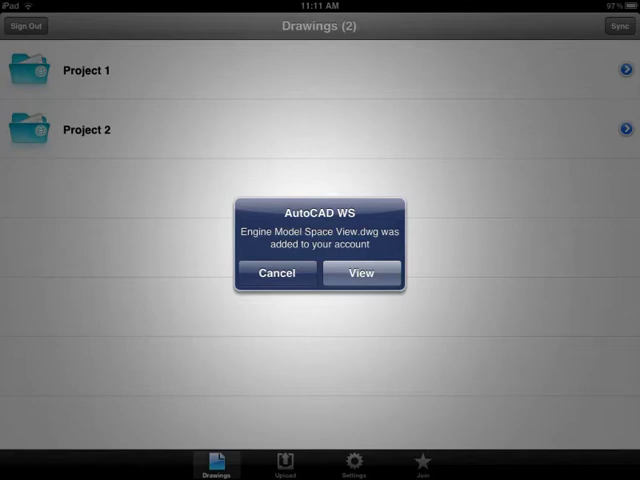
View the Engine Model Space View.dwg from the 'added to your account' alert
click(360, 272)
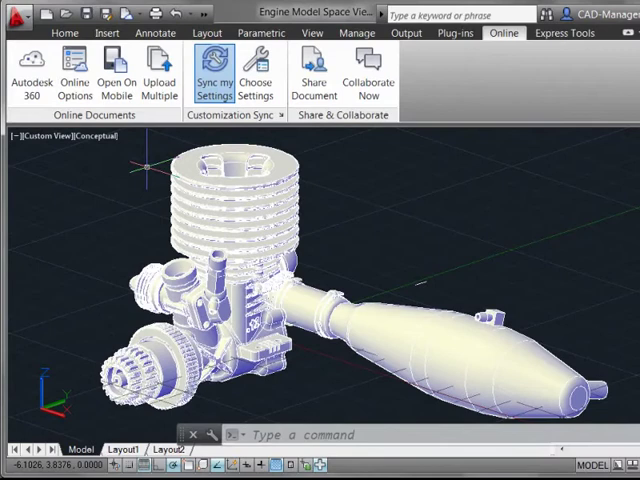
mouse_move(116, 76)
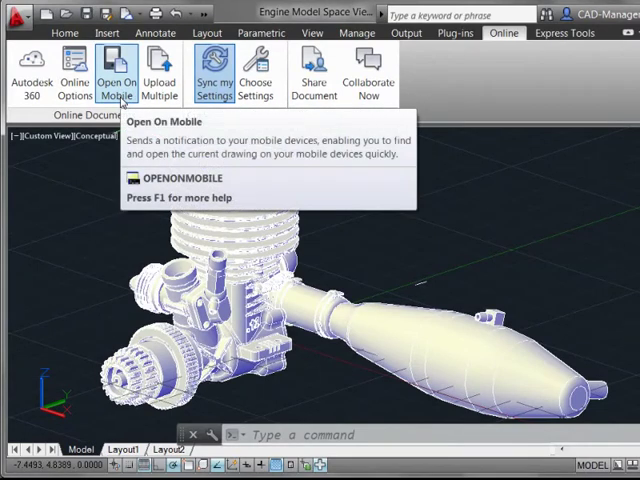